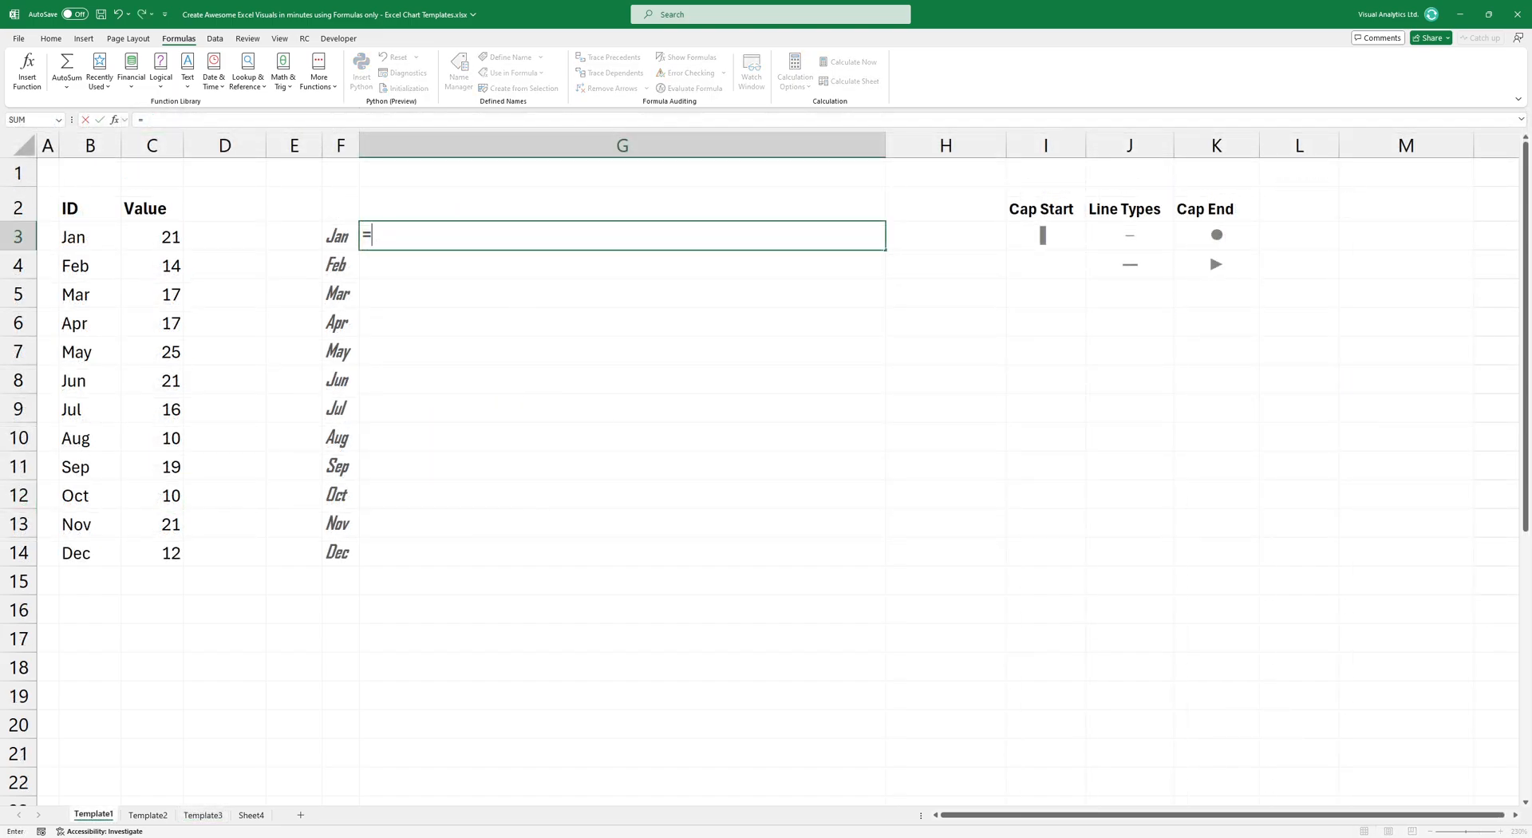
# Enter =$I$3&REPT($J$3,C3)&$K$3&" "&C3 in G3, locking symbol references with F4
pyautogui.click(1045, 235)
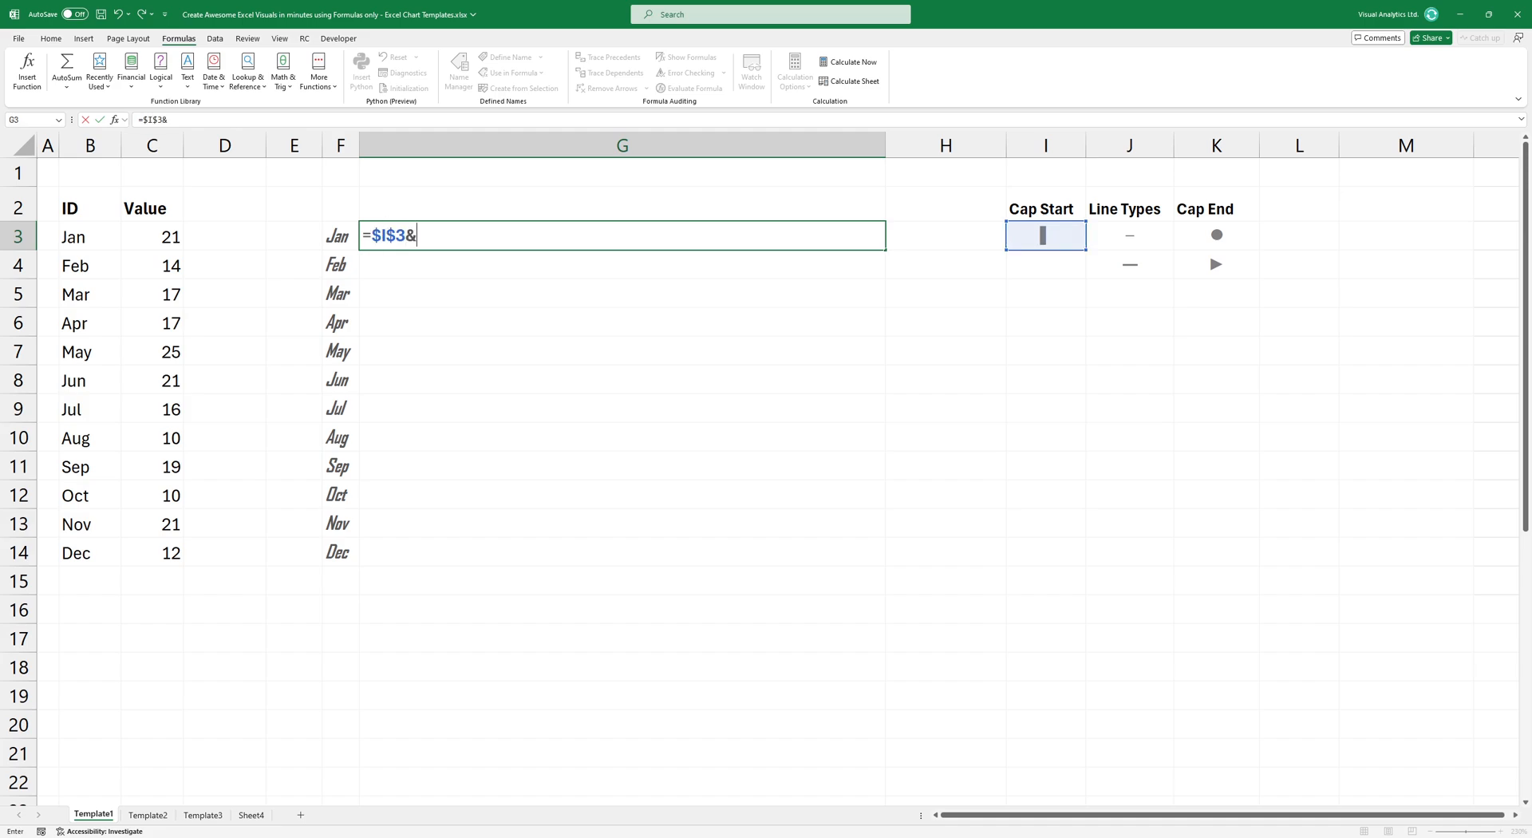
pyautogui.write('REPT(')
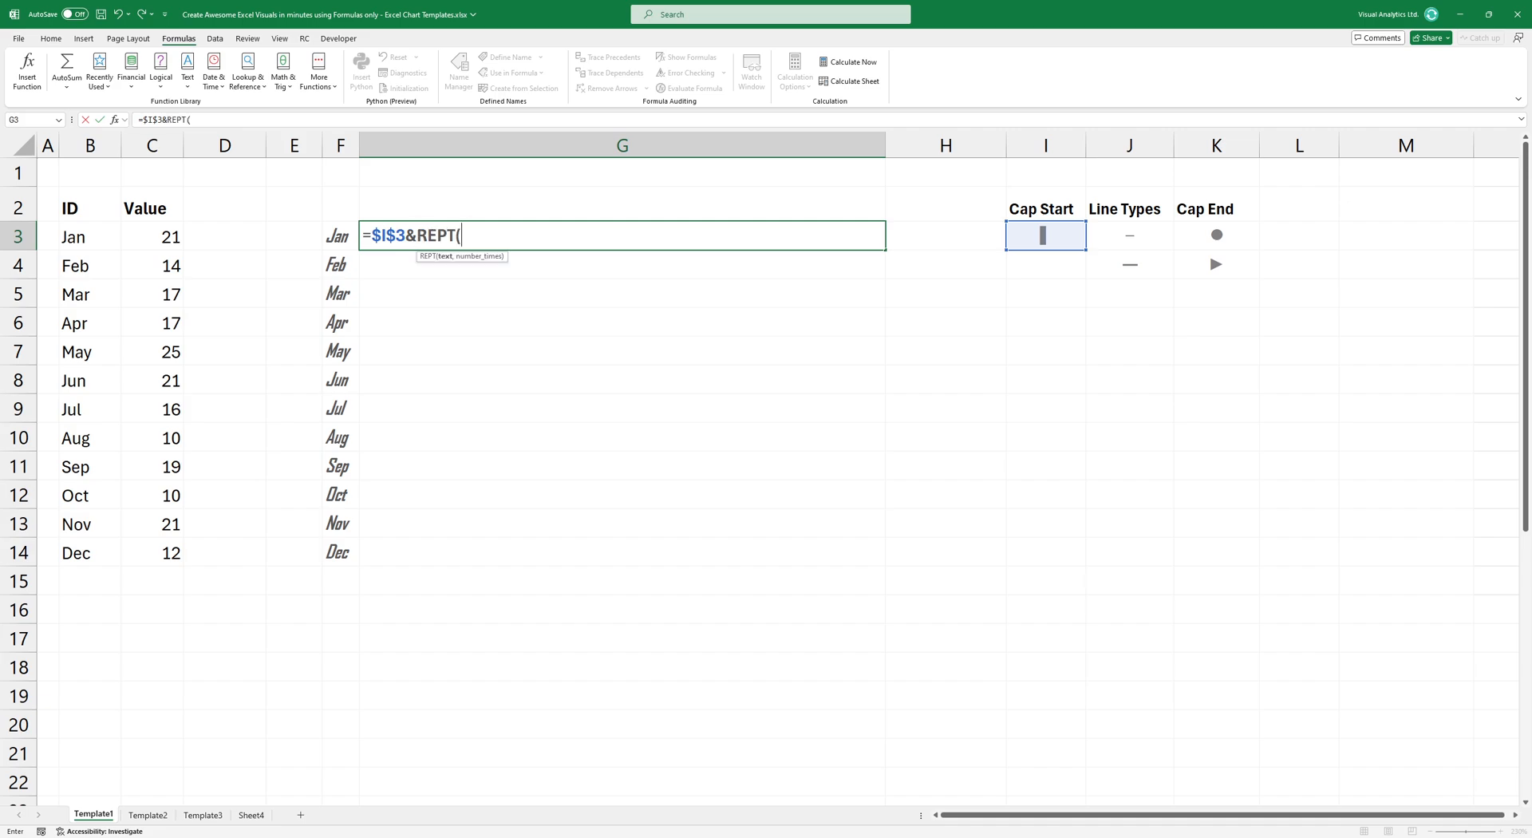
pyautogui.click(1129, 234)
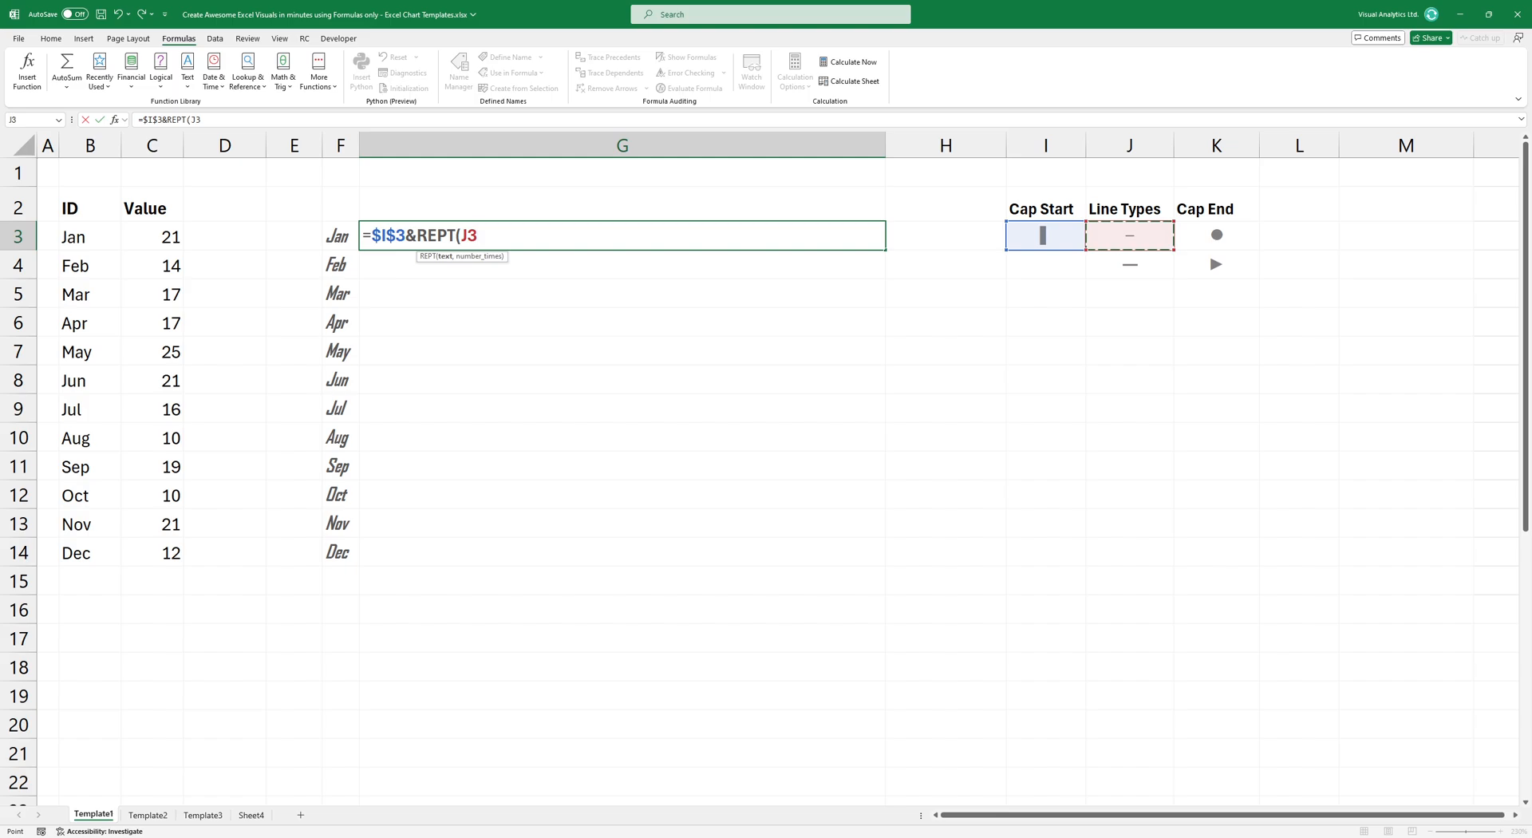
pyautogui.press('F4')
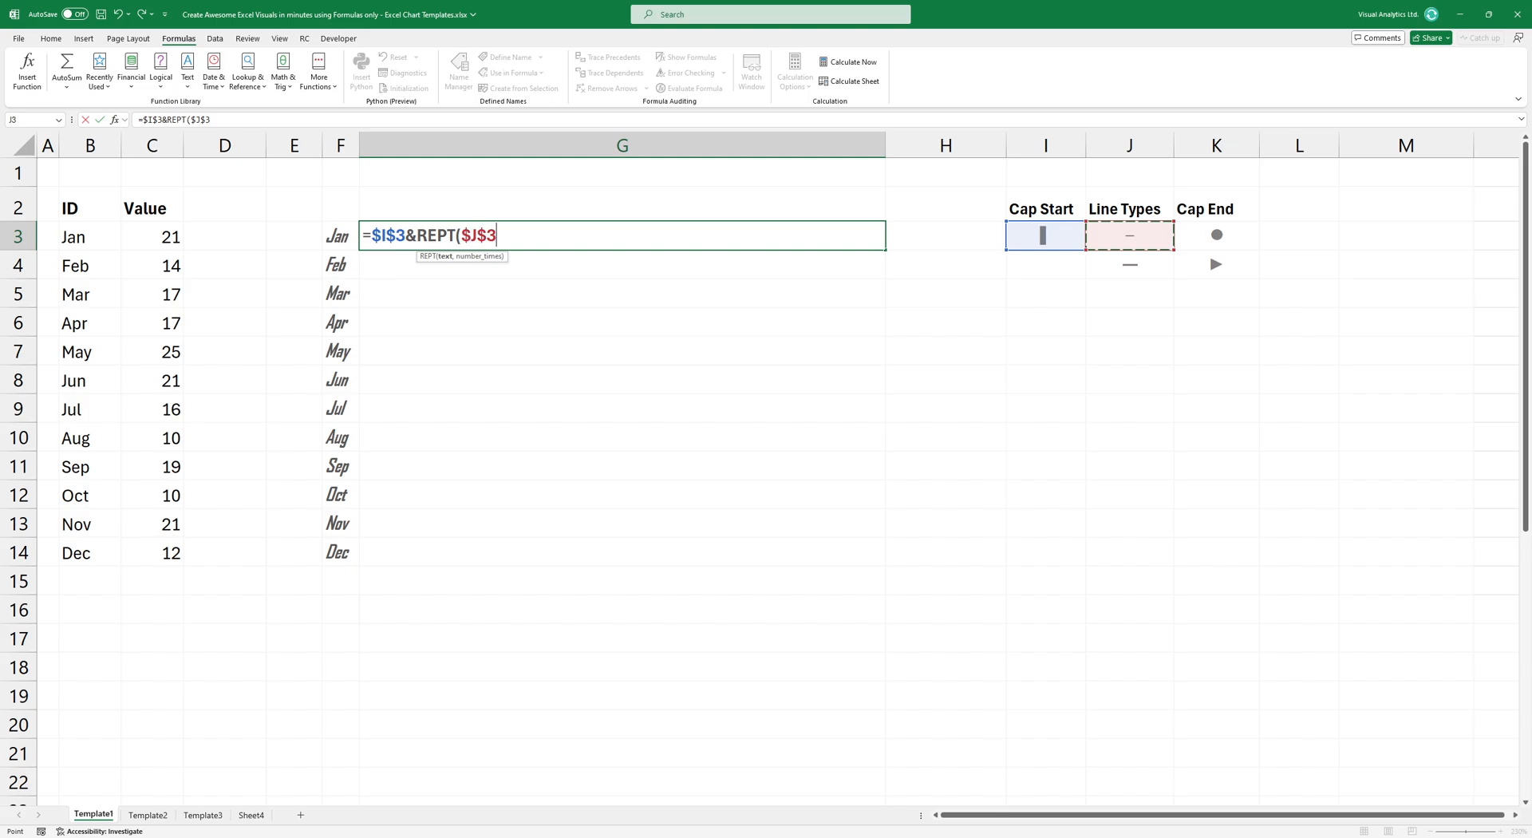
pyautogui.click(151, 236)
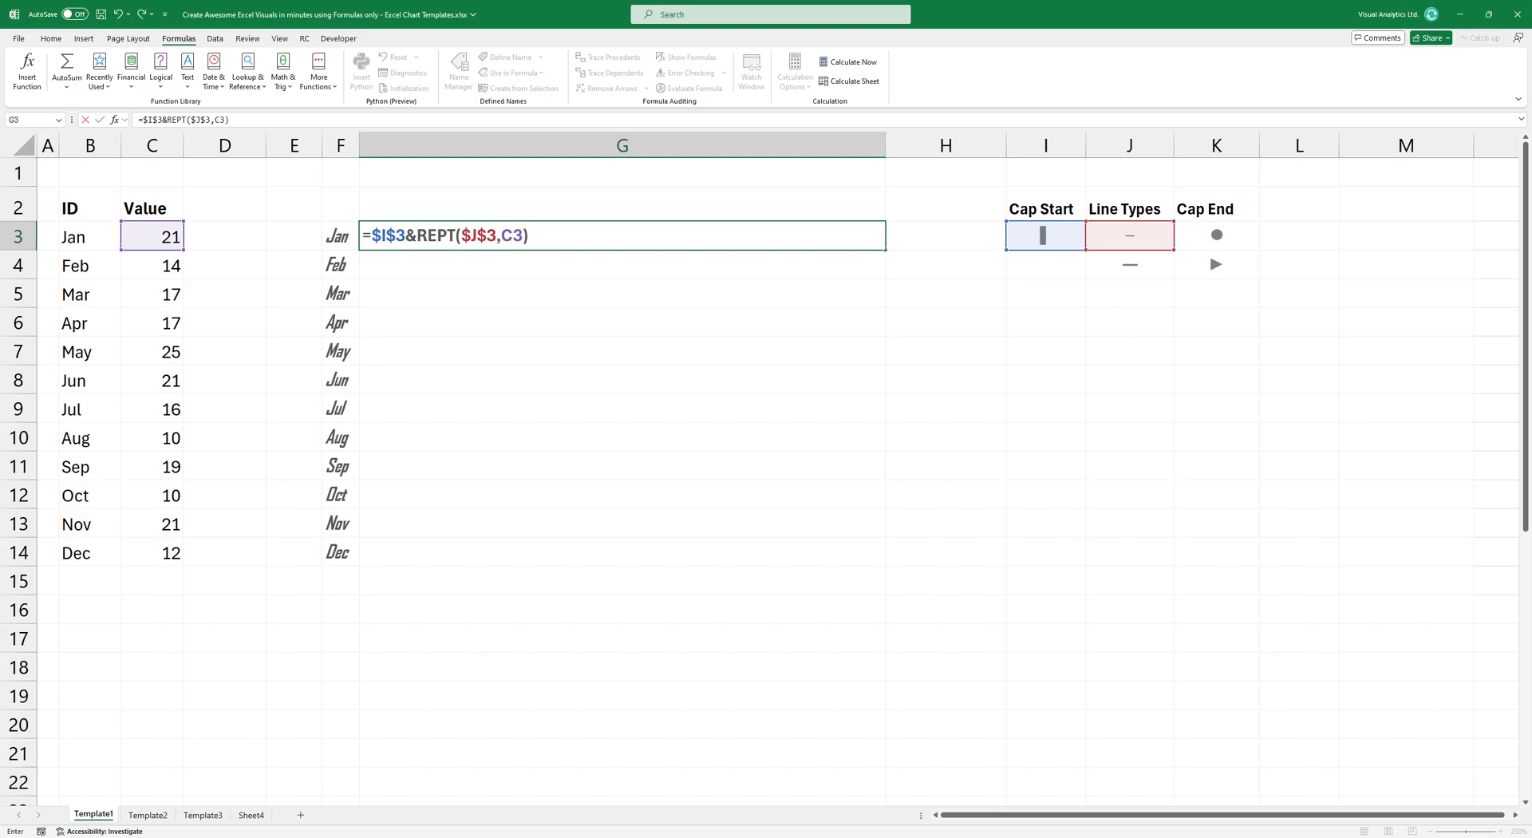
pyautogui.click(1216, 235)
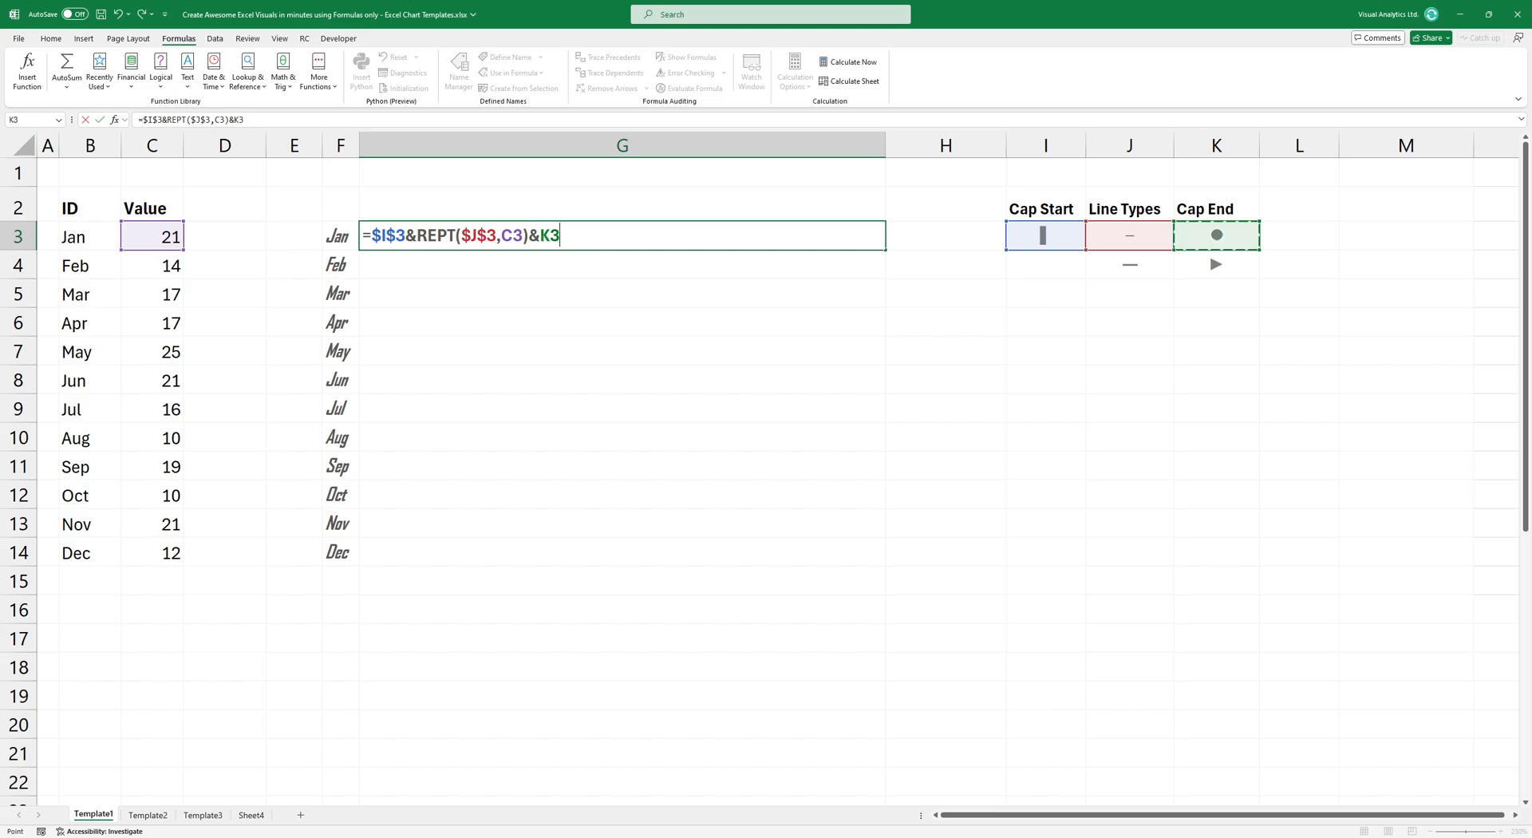
pyautogui.press('F4')
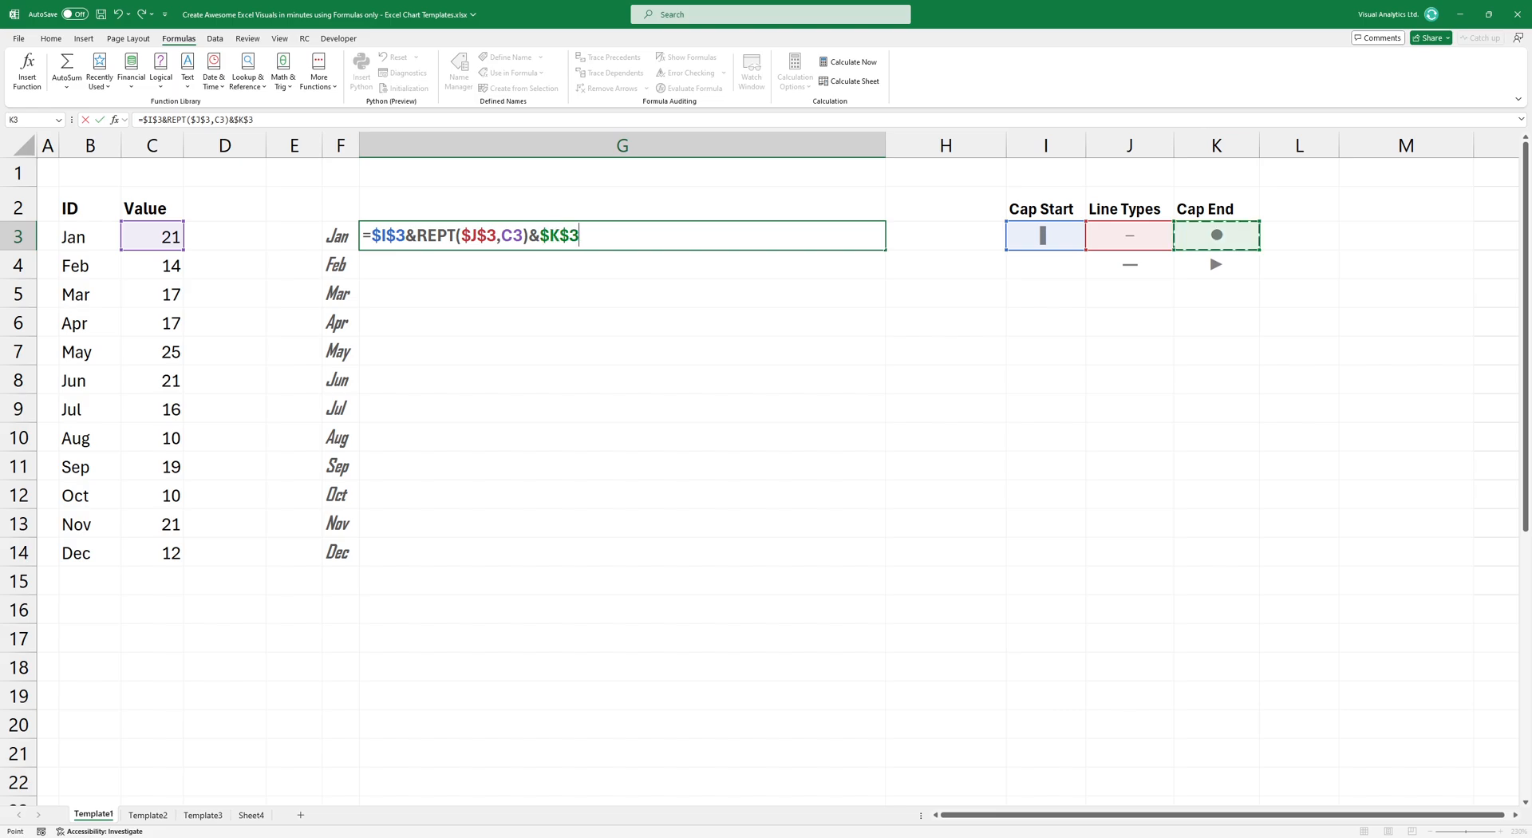
pyautogui.write('& " " &C3')
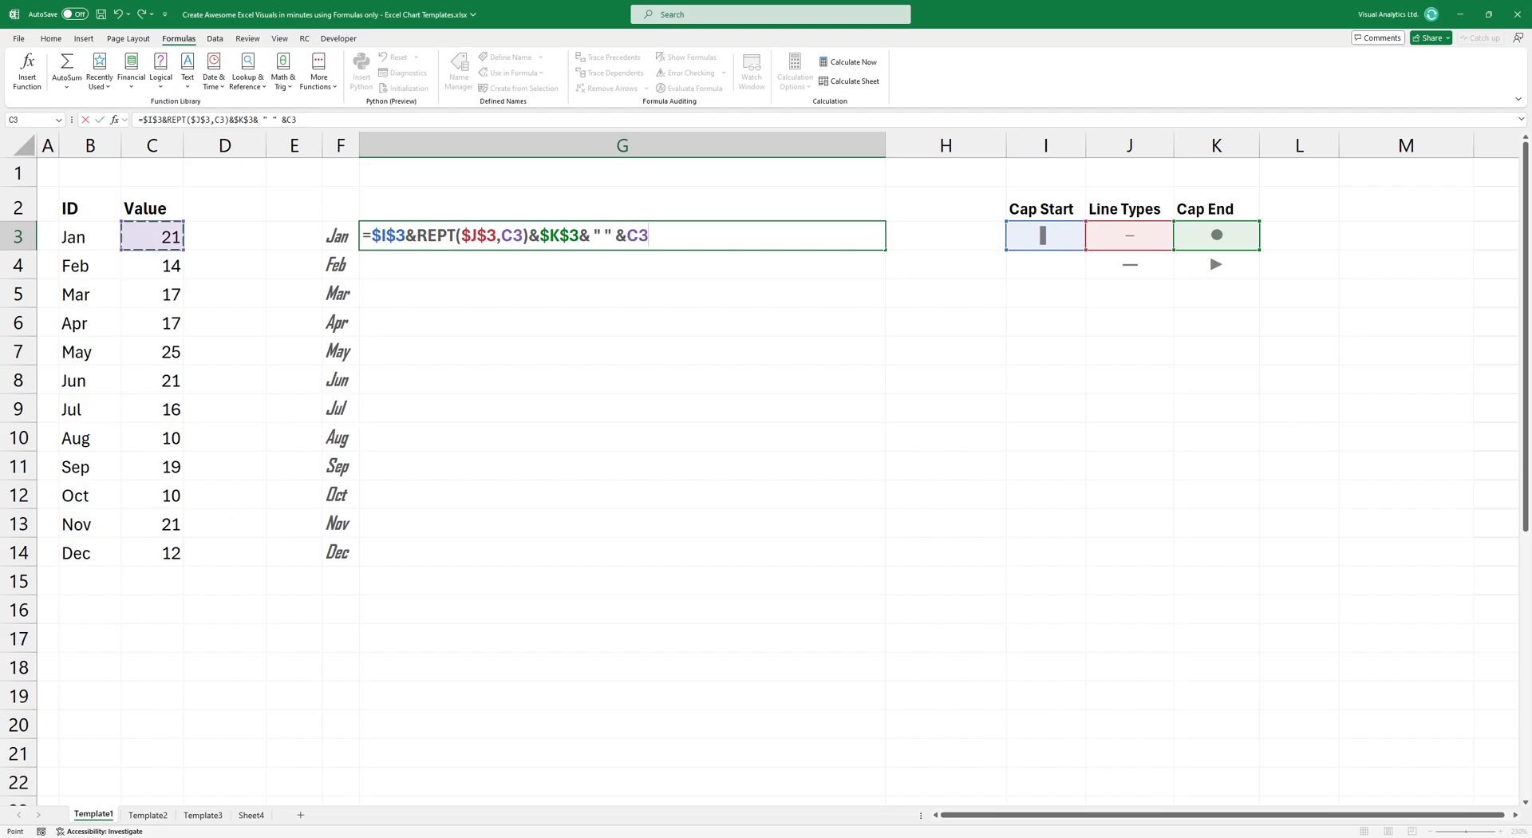
# Commit the formula for all months and set Jul's value to 1000 to show the bar overflowing
pyautogui.press('Enter')
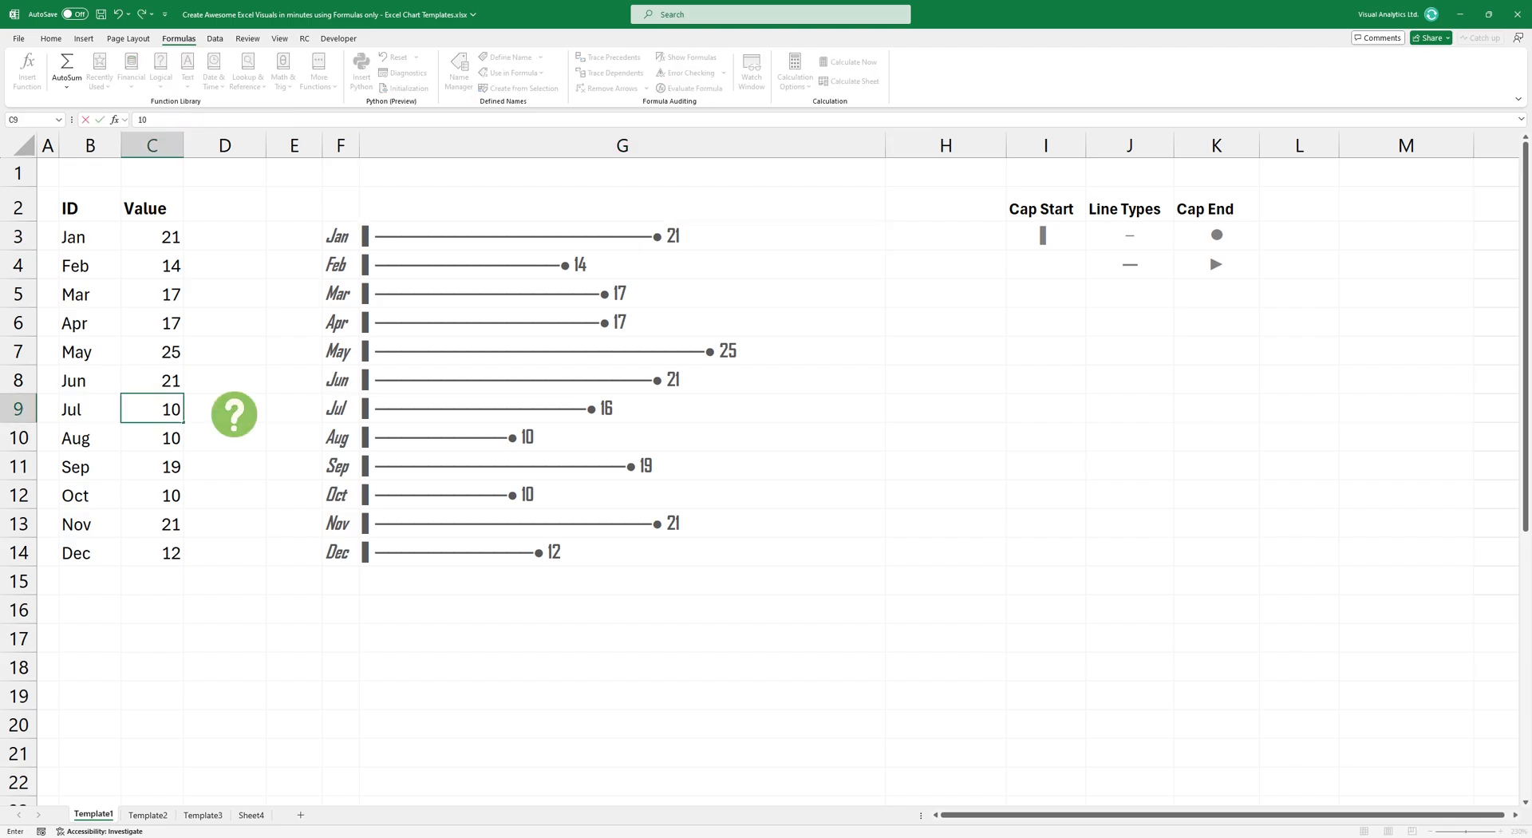
pyautogui.write('1000')
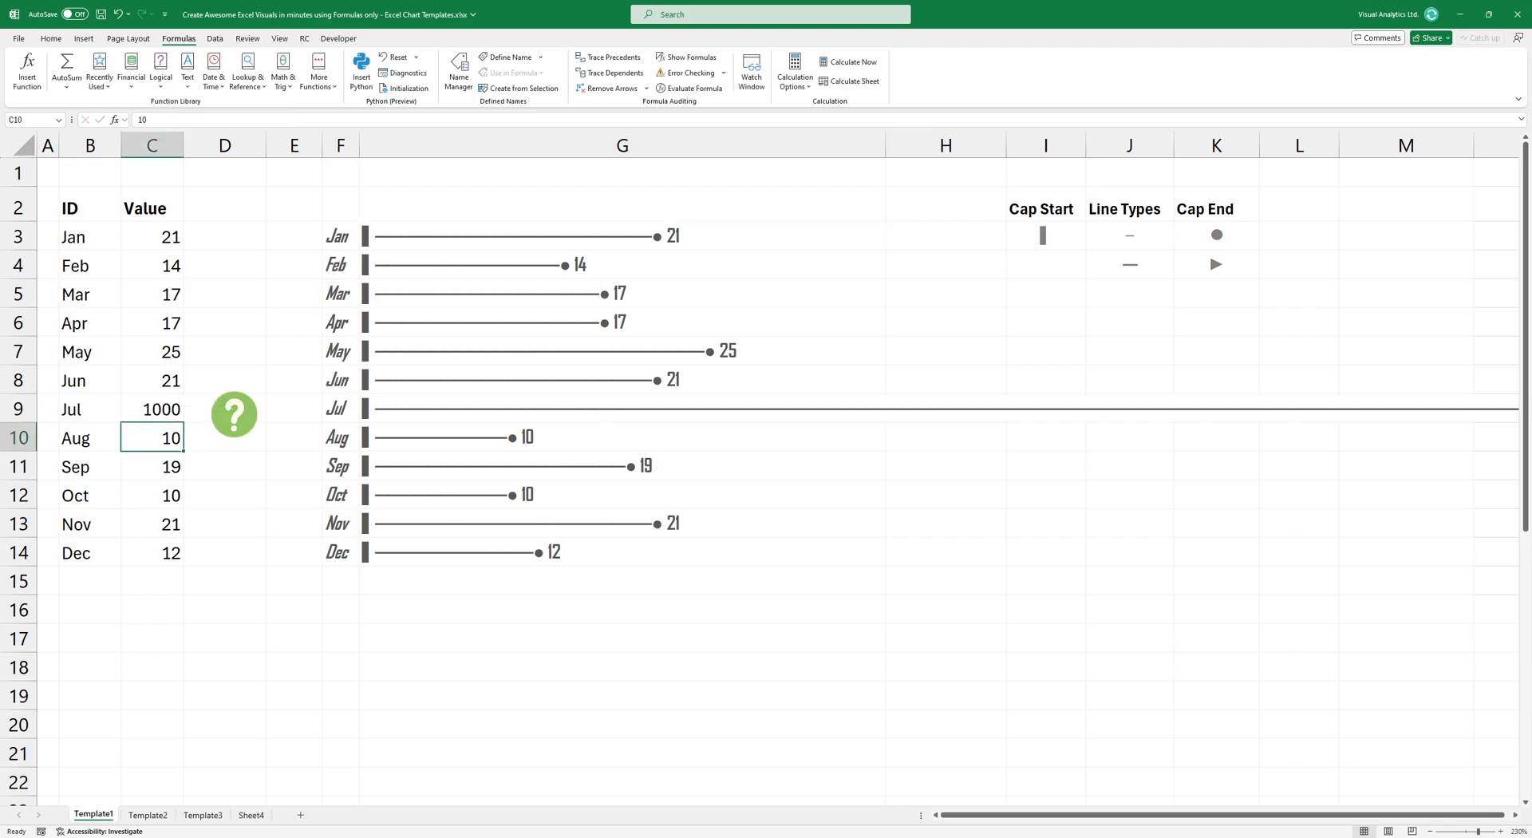
pyautogui.click(620, 407)
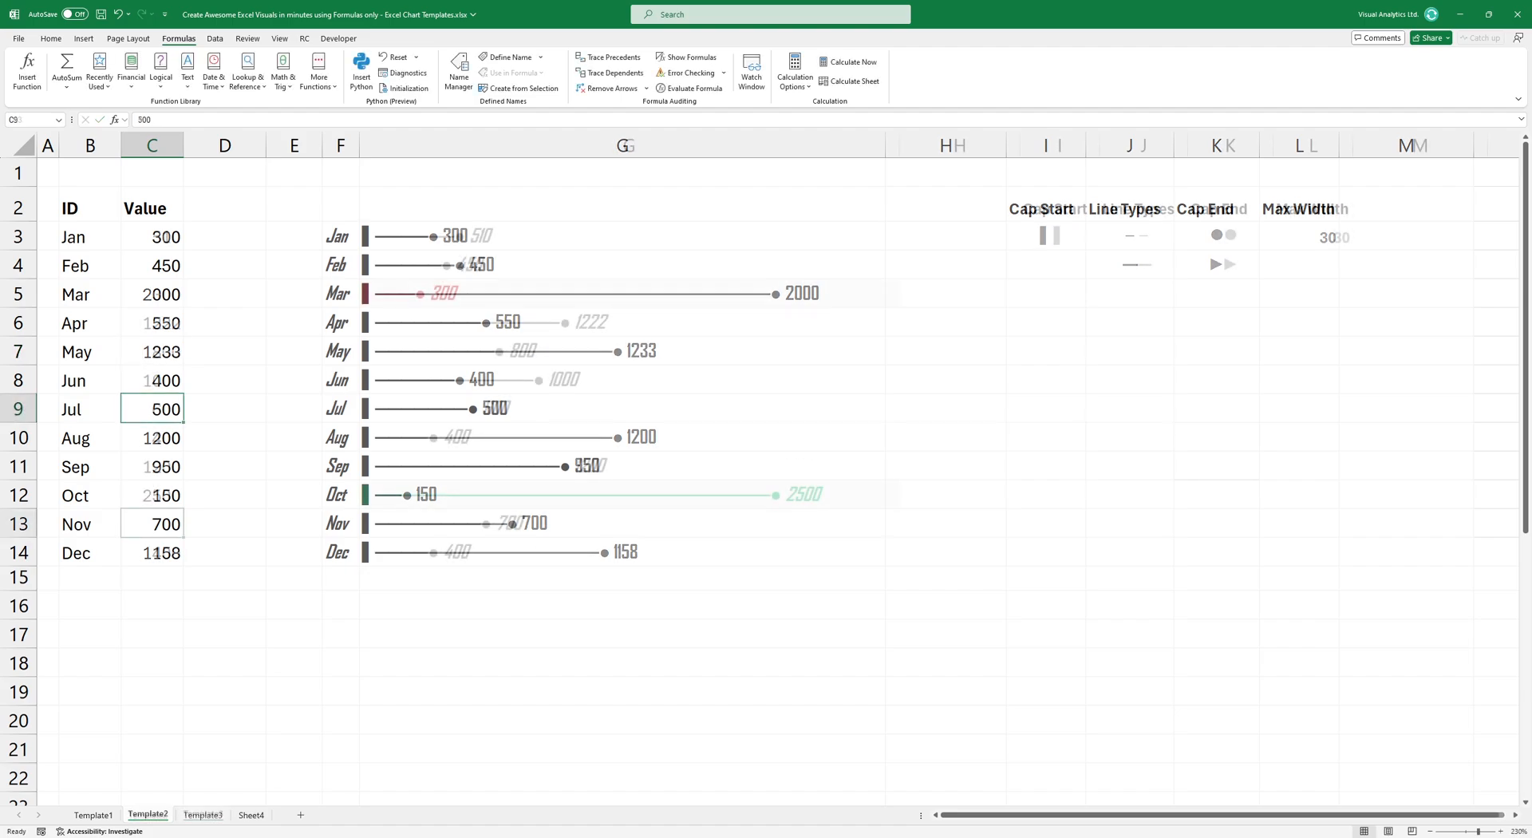
# Switch to Template3 and select the scaled bar cells G3:G14 for conditional formatting
pyautogui.click(202, 813)
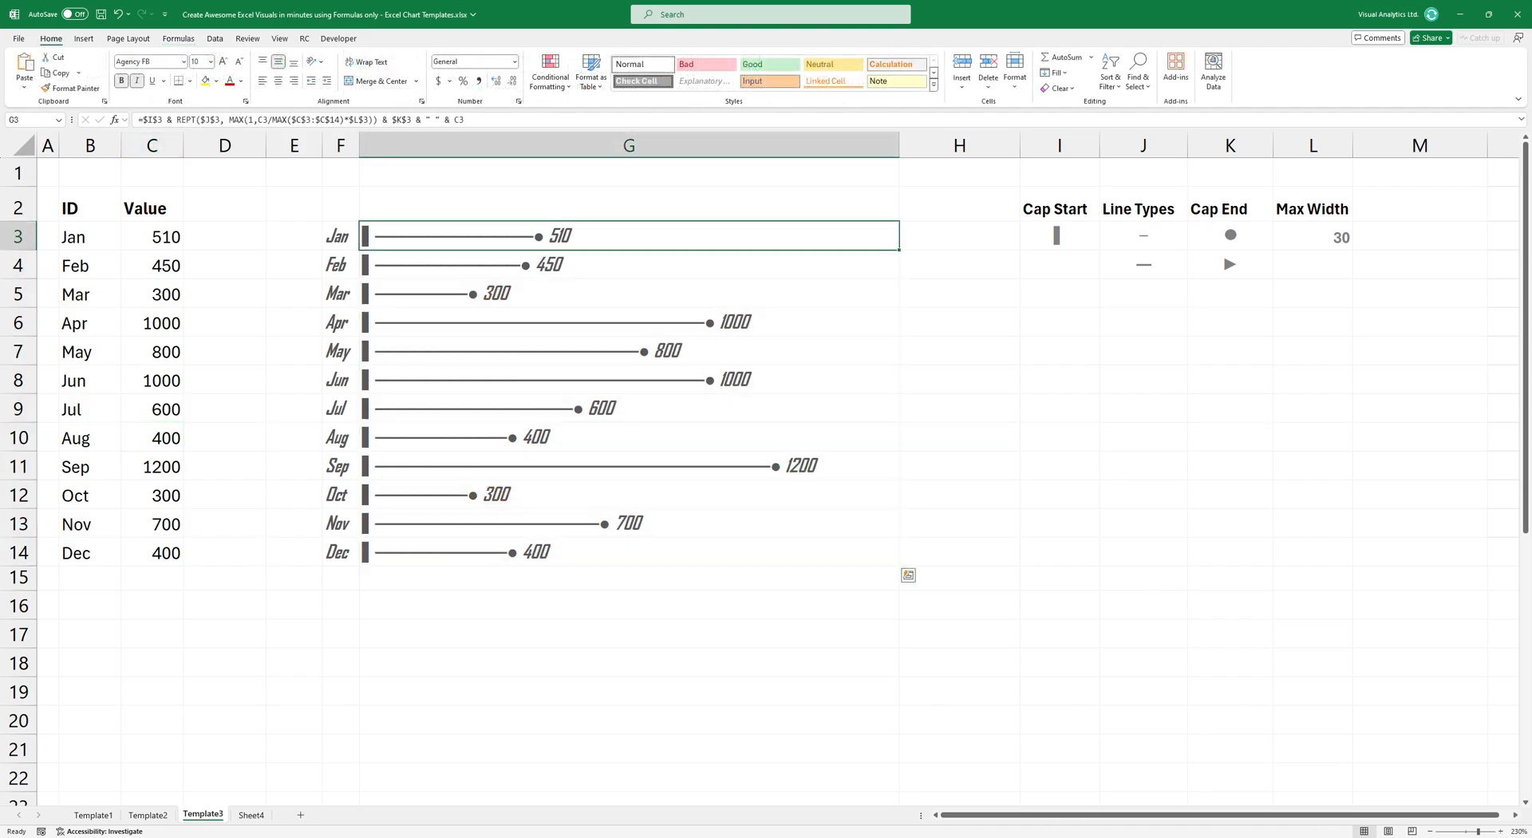
pyautogui.moveTo(628, 234); pyautogui.dragTo(628, 552)
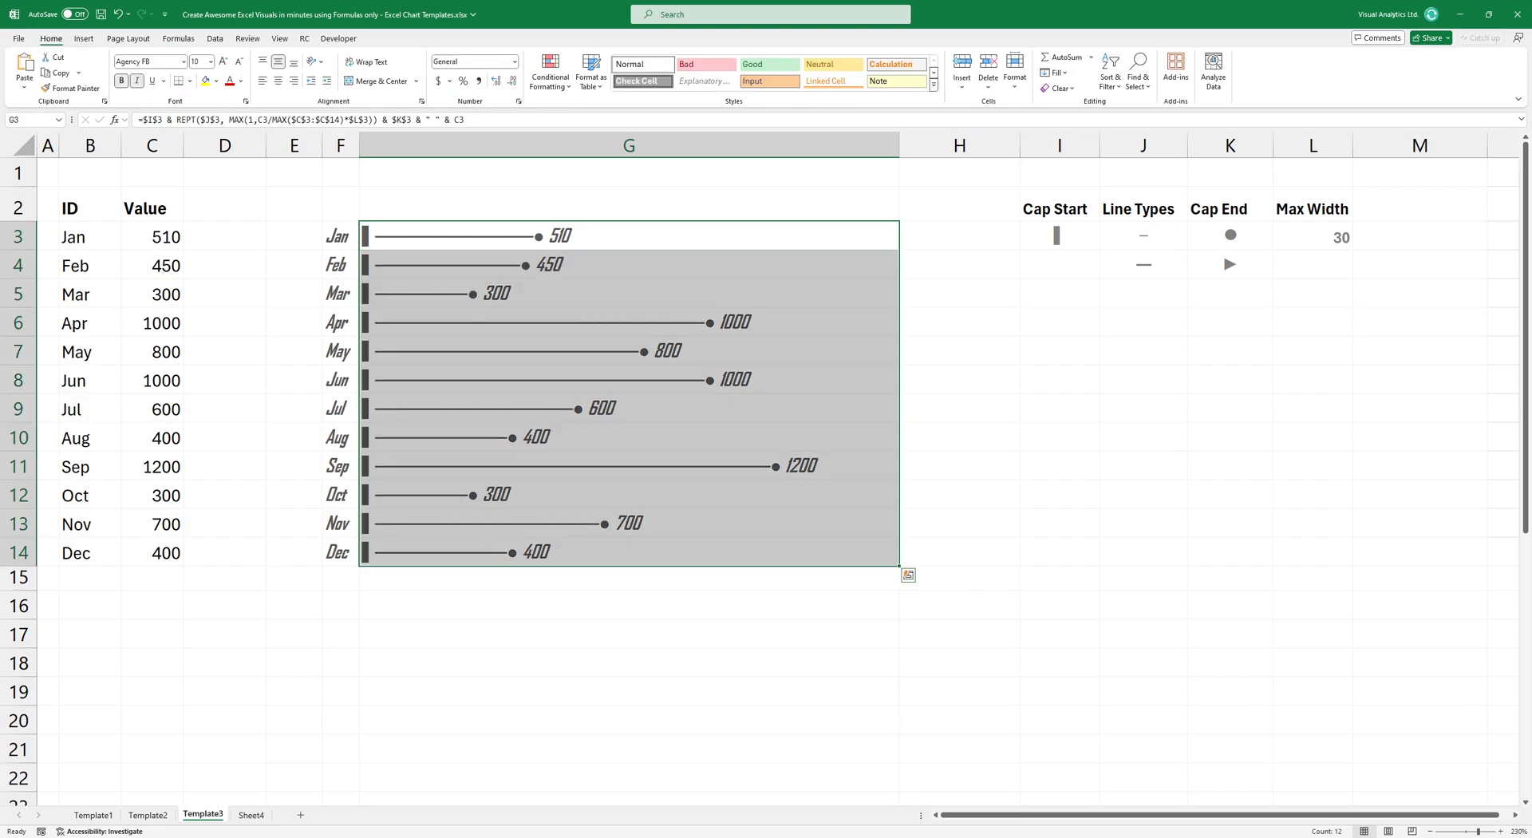
pyautogui.click(550, 71)
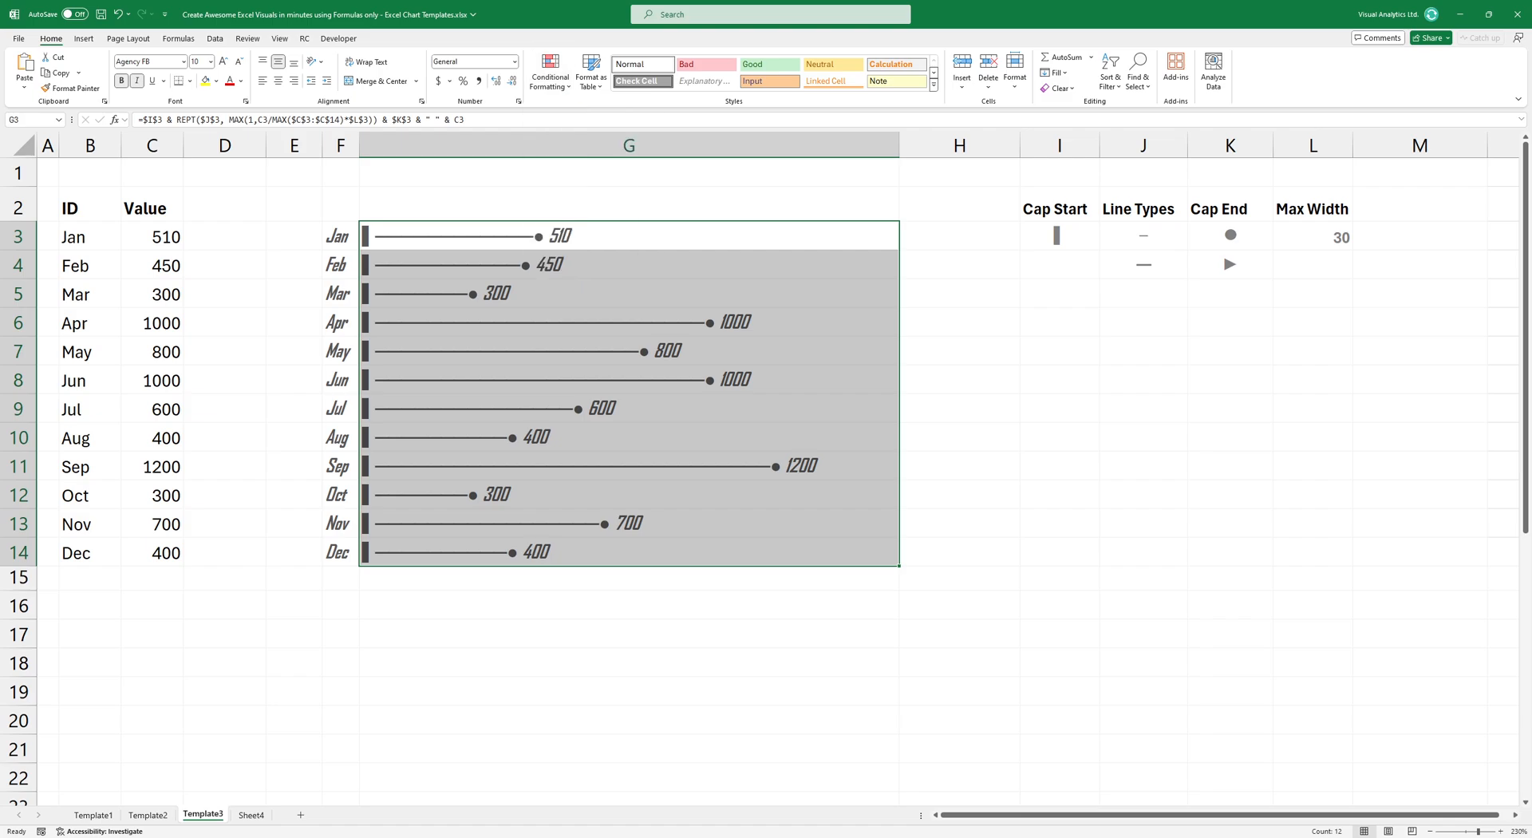
# Create a formula rule =C3=MAX($C$3:$C$14) with green font to highlight the maximum bar
pyautogui.click(550, 64)
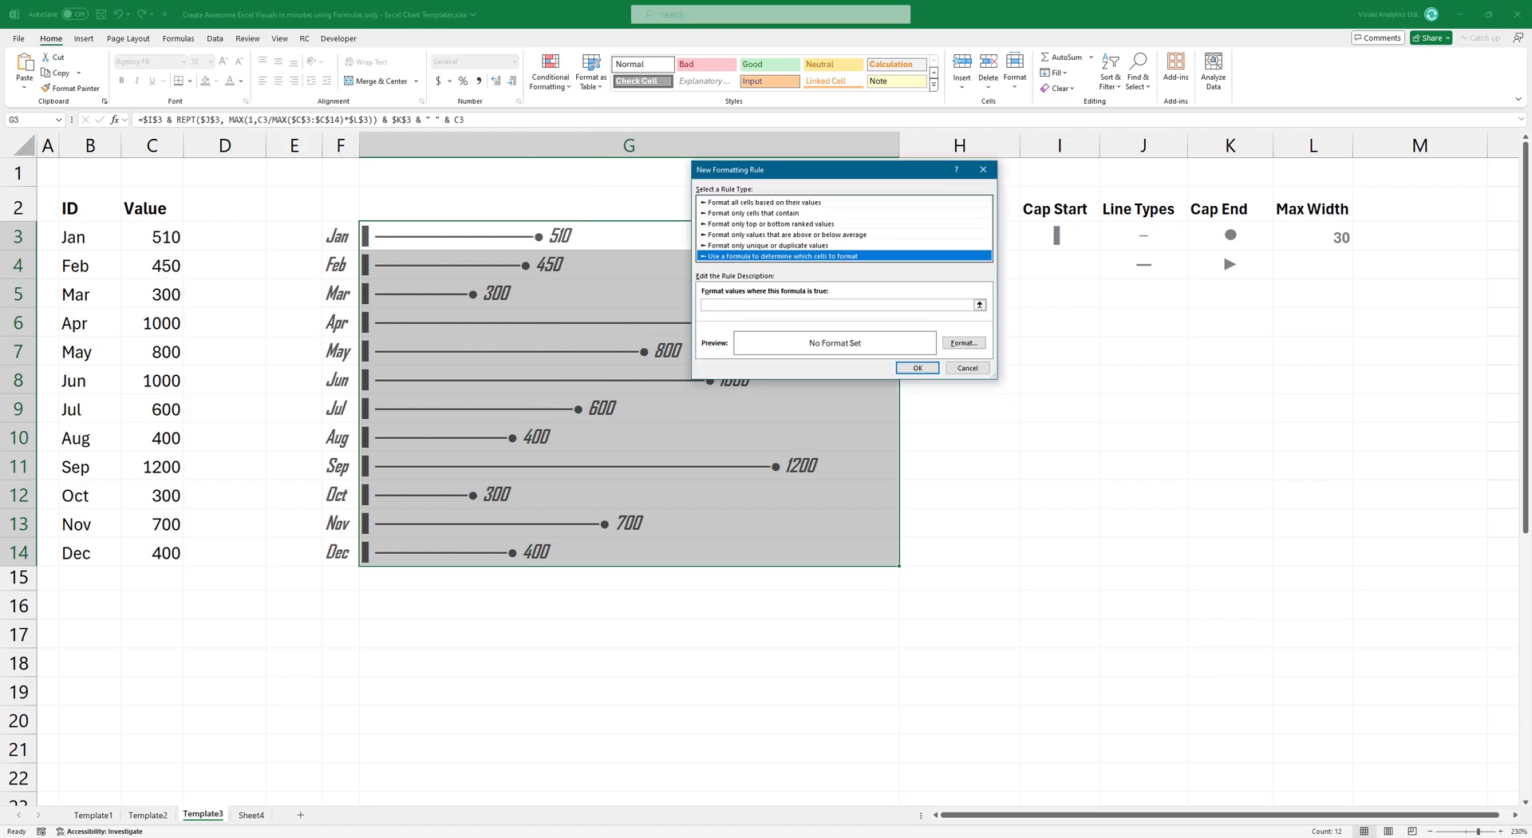
pyautogui.click(834, 305)
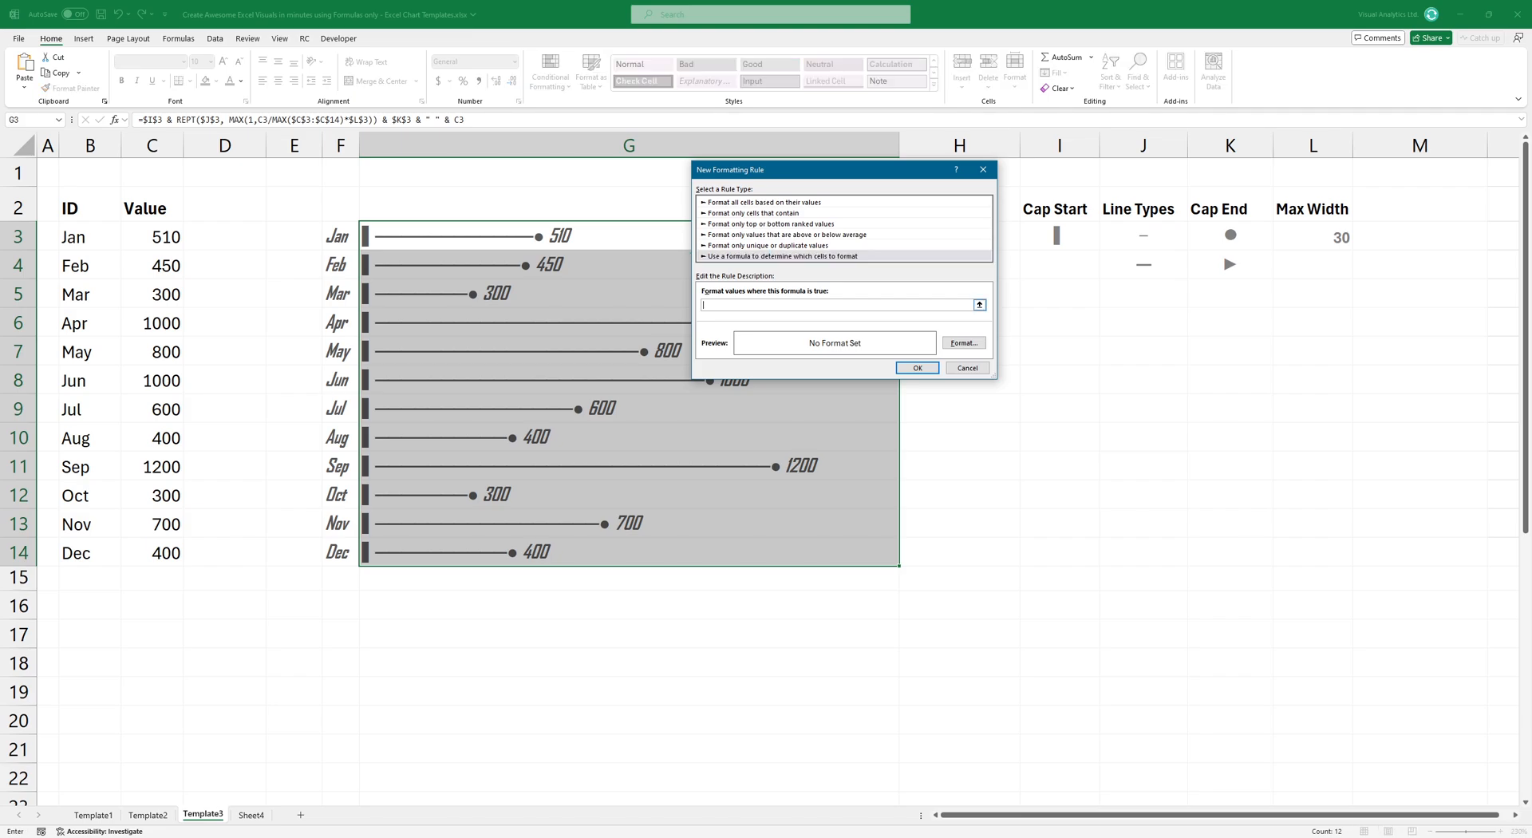
pyautogui.write('=C3=MAX($C$3:$C$14)')
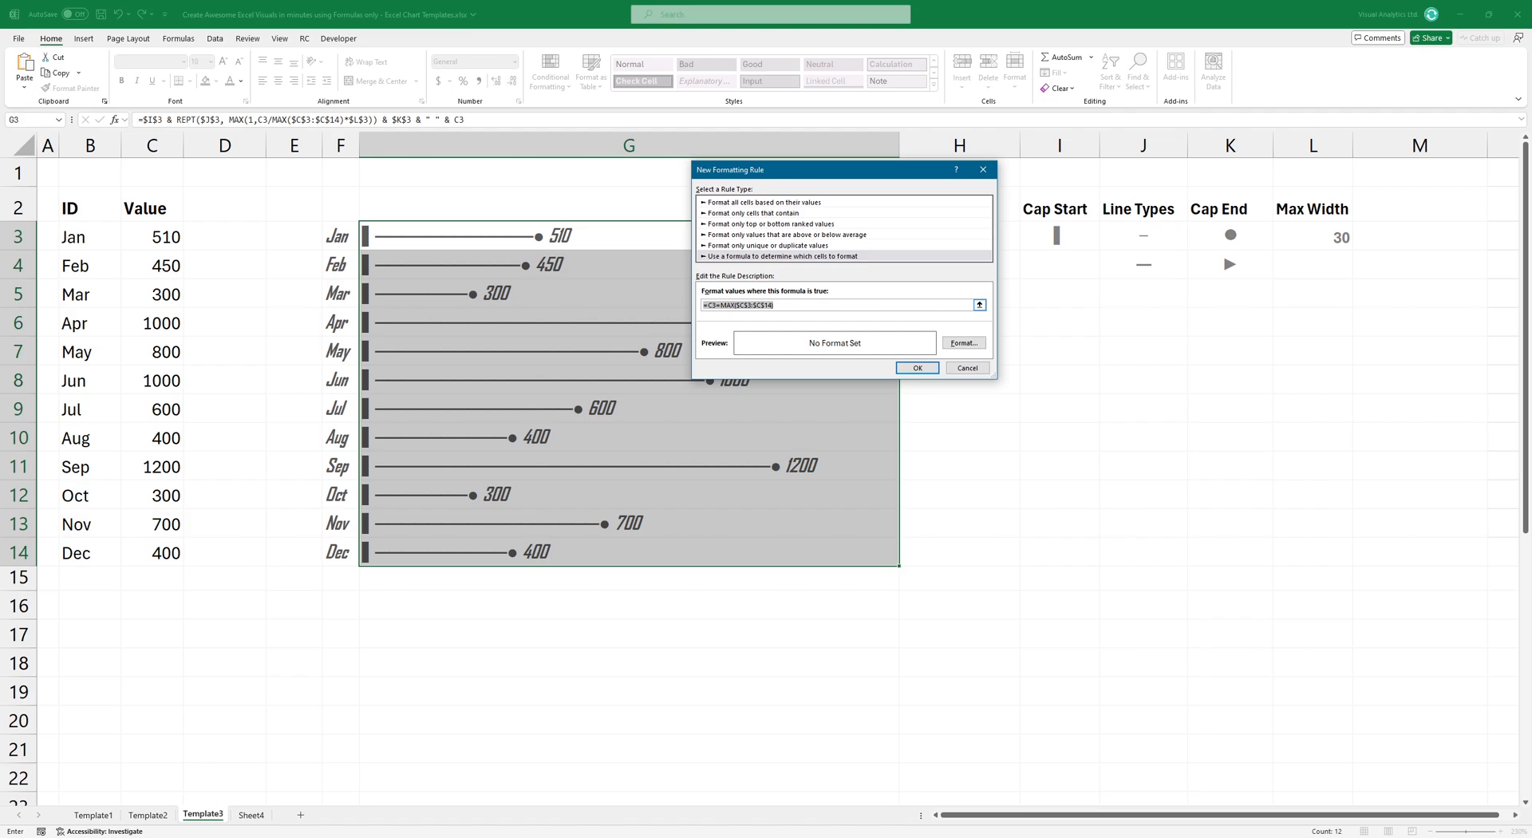
pyautogui.click(962, 342)
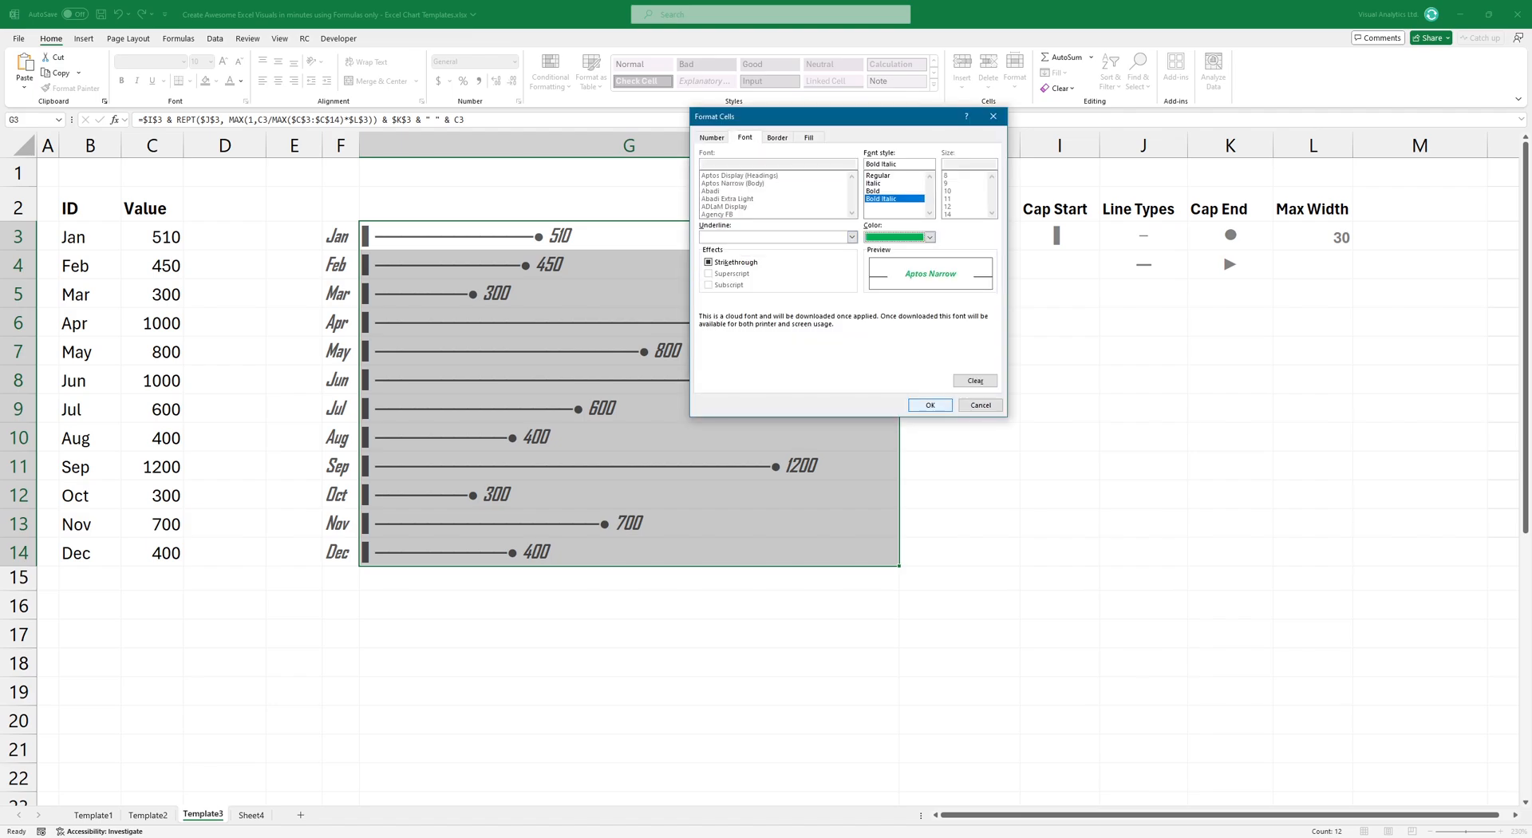
pyautogui.click(810, 137)
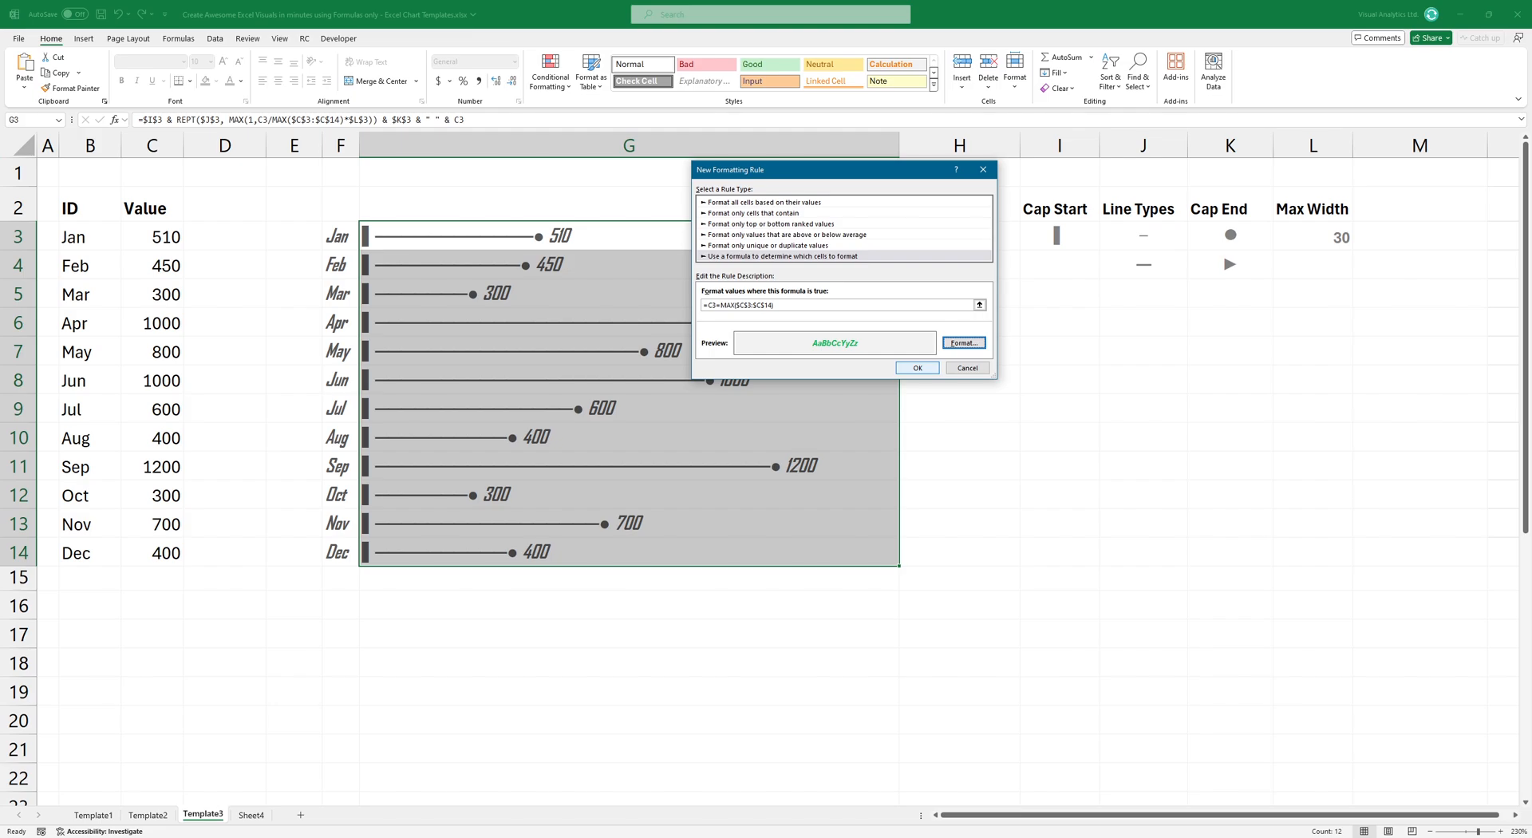
pyautogui.click(917, 368)
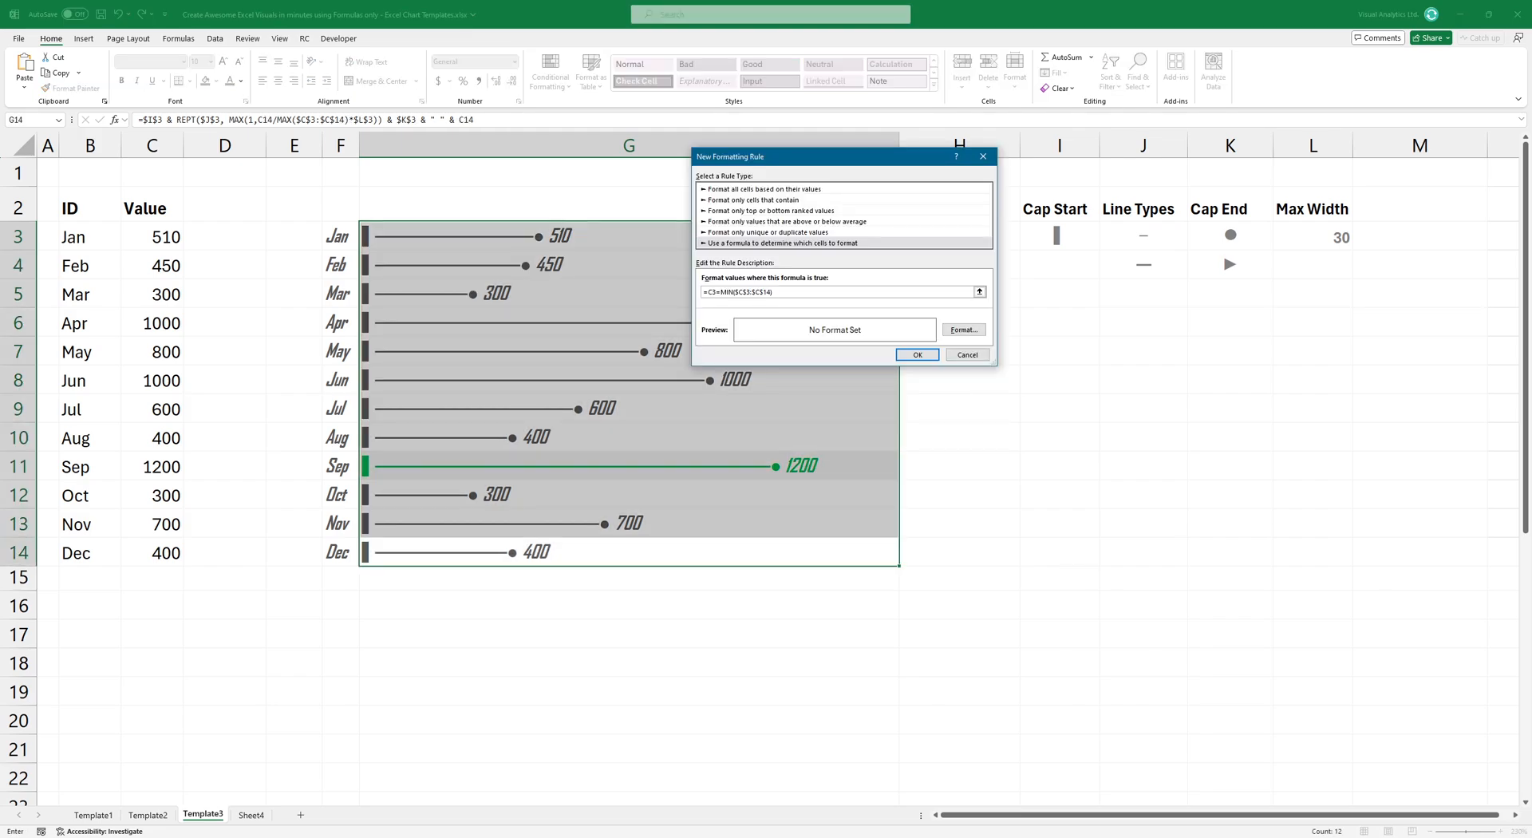
# Apply the =C3=MIN($C$3:$C$14) rule with red font so Mar and Oct bars turn red
pyautogui.click(963, 330)
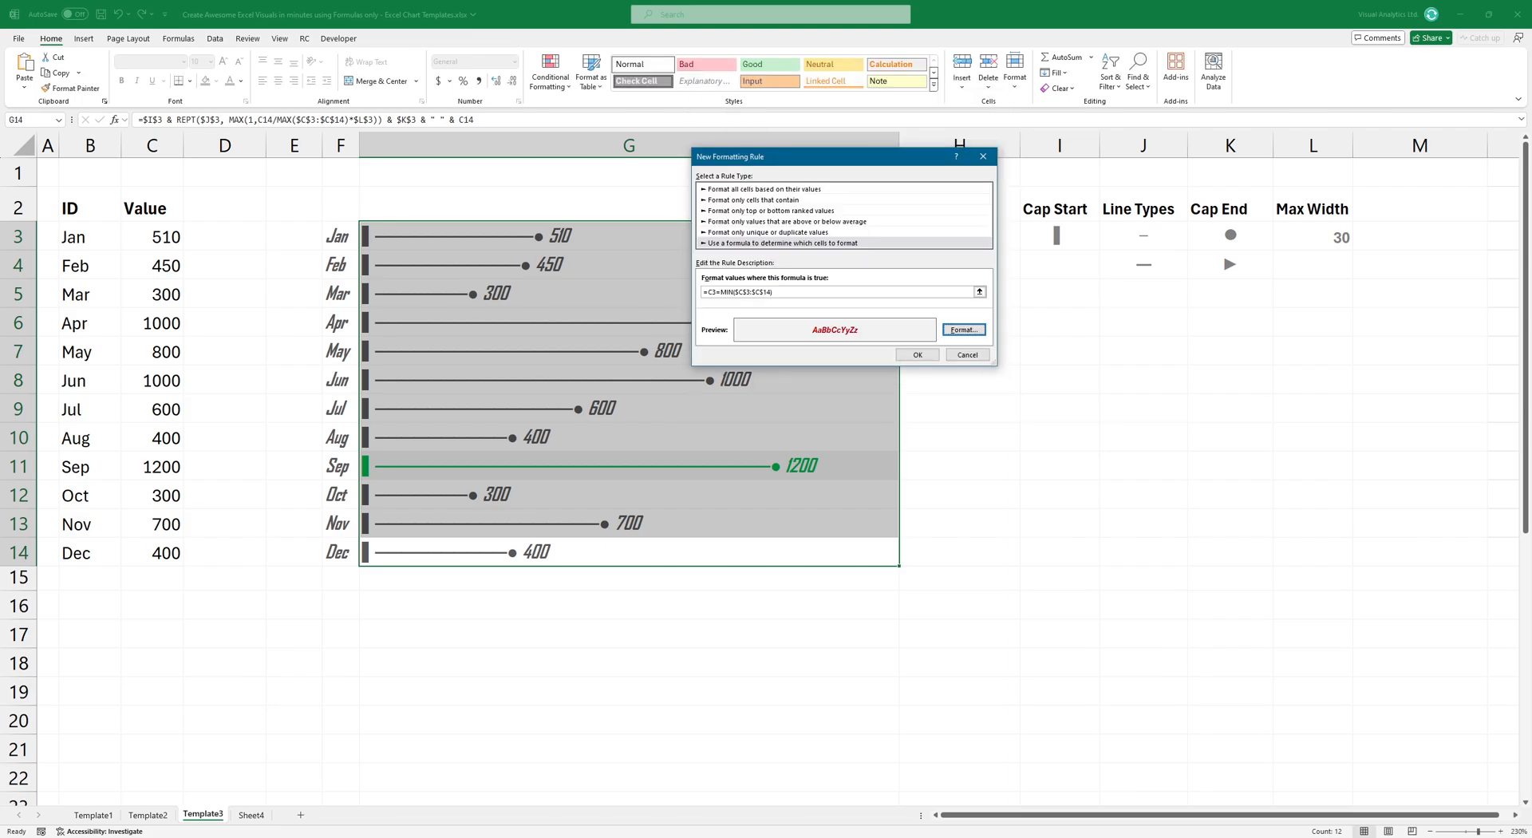
pyautogui.click(918, 354)
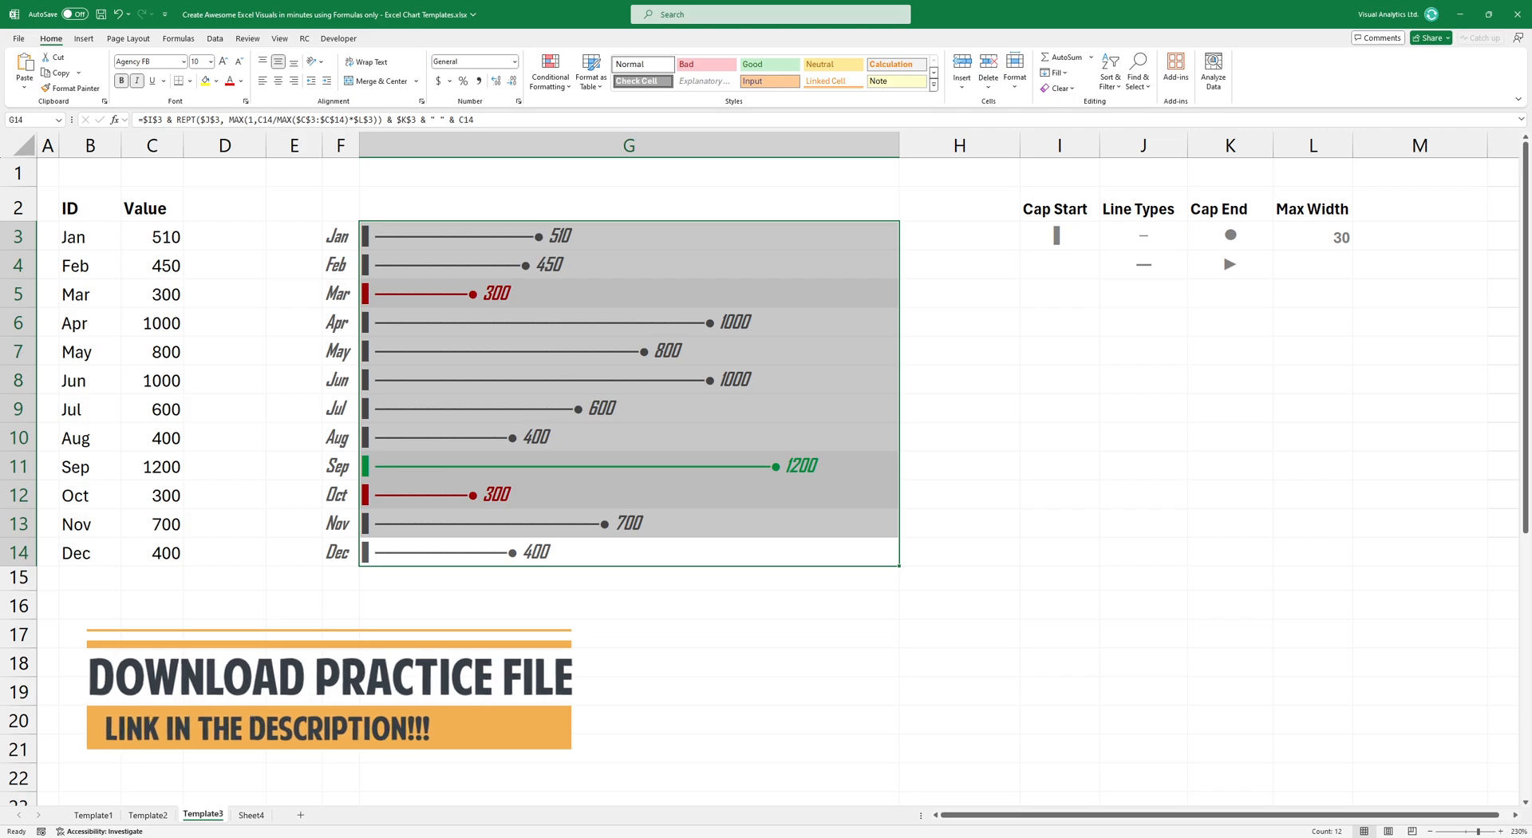